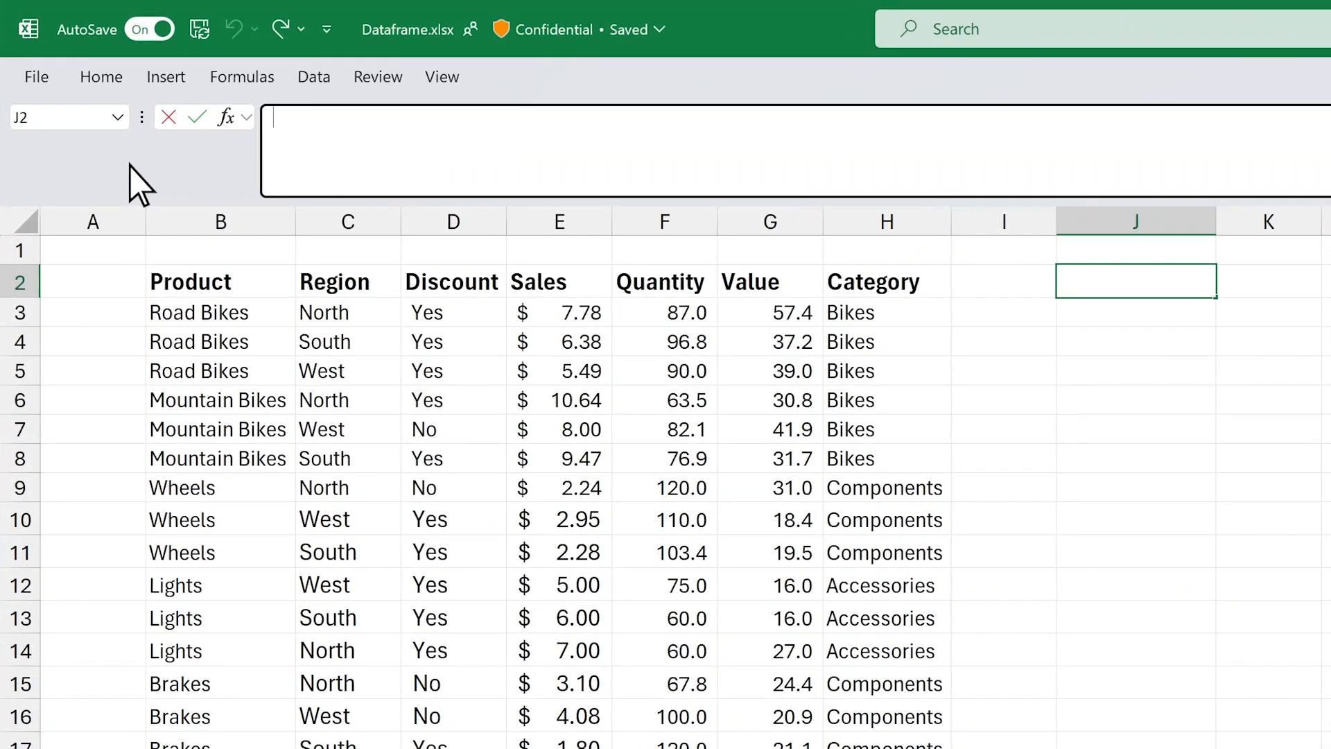
- Enter =PY in cell J2 to start a Python formula
{"action": "type", "text": "=py"}
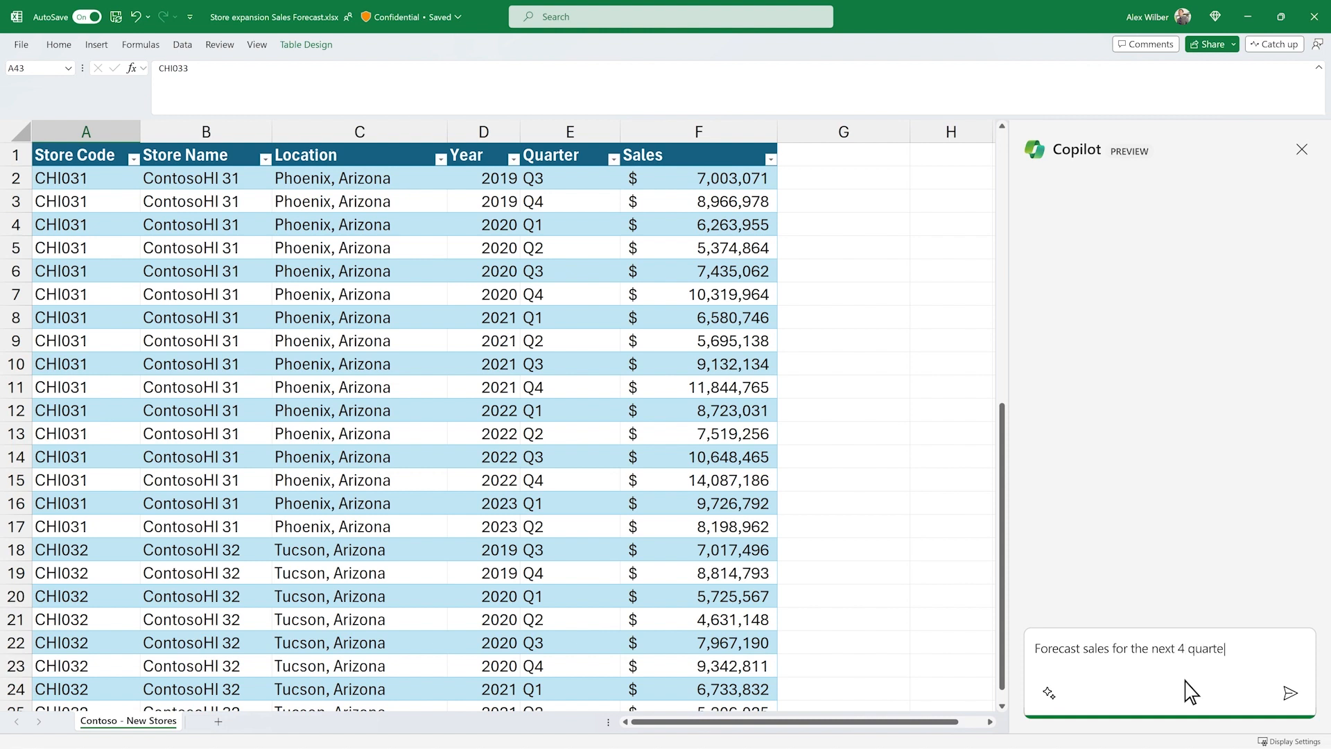
- Ask Copilot to forecast sales for the next 4 quarters
{"action": "left_click", "coordinate": [1289, 691]}
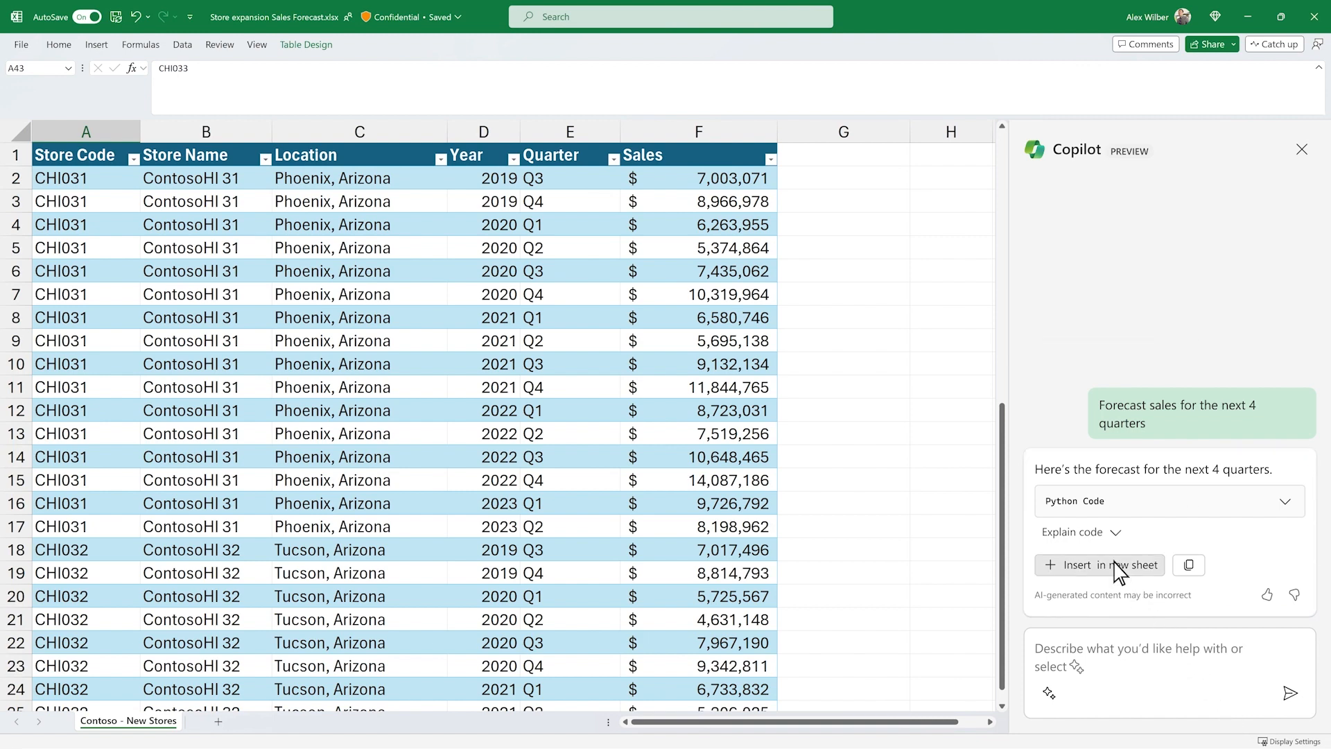
- Insert the forecast into a new sheet and ask Copilot for a chart of the data
{"action": "left_click", "coordinate": [1098, 564]}
{"action": "type", "text": "Create a chart to help me better understand the da"}
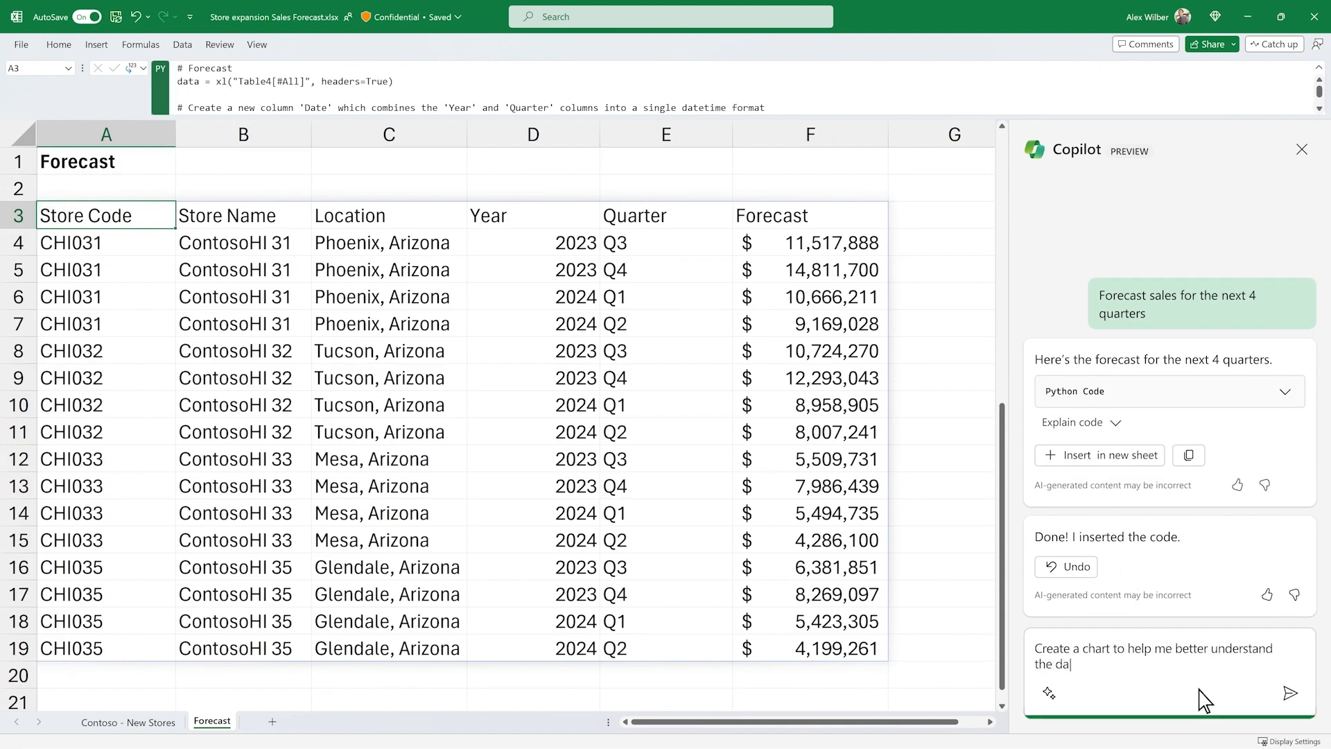
{"action": "left_click", "coordinate": [1289, 692]}
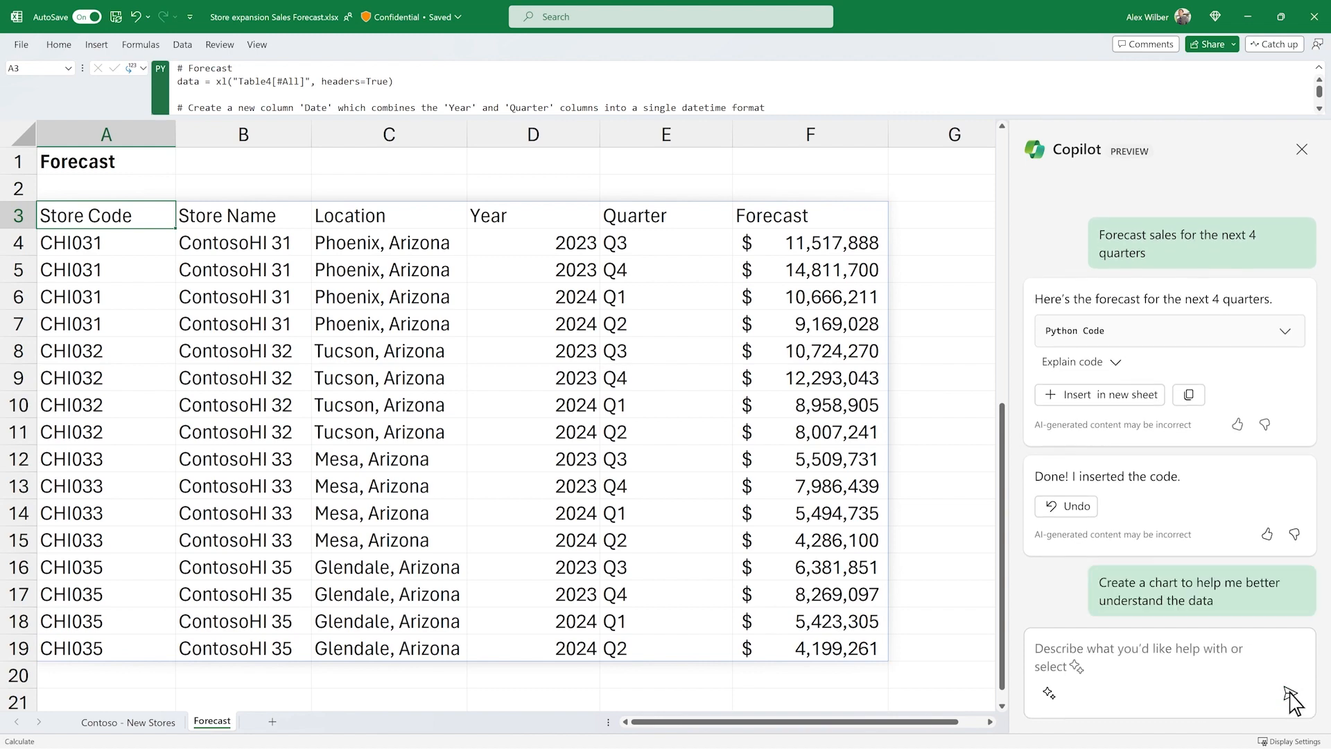